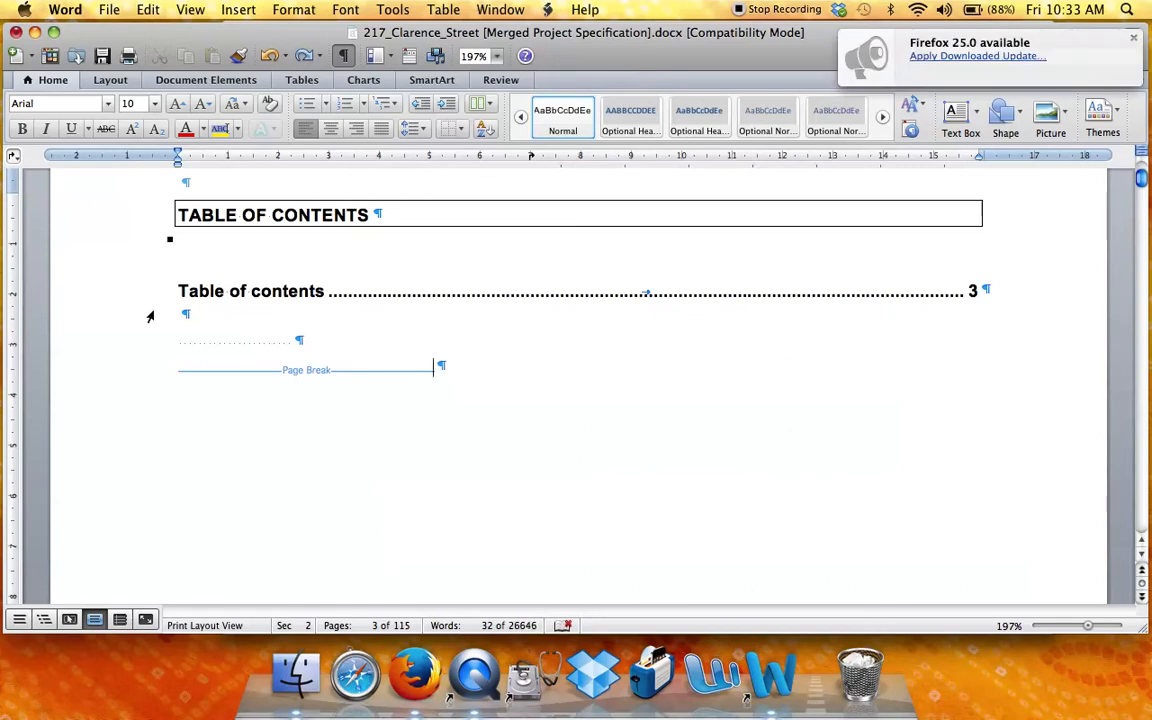
- Select the existing one-entry table of contents and bring up its field context menu
click(1133, 38)
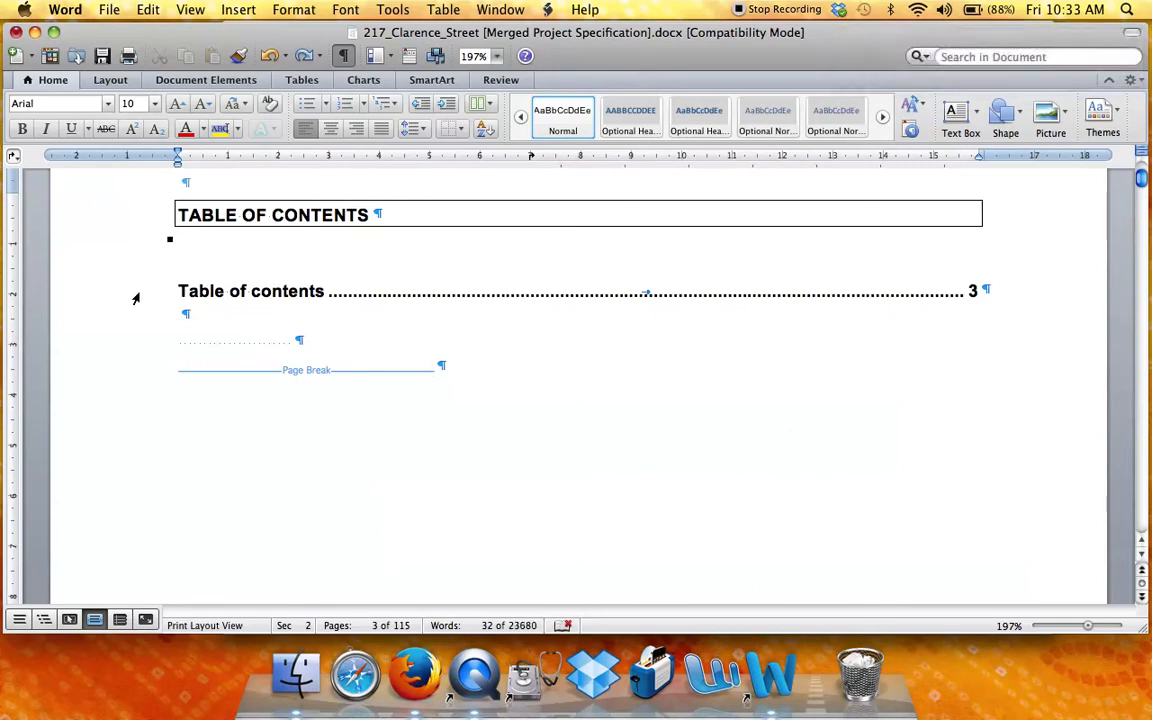
right_click(250, 291)
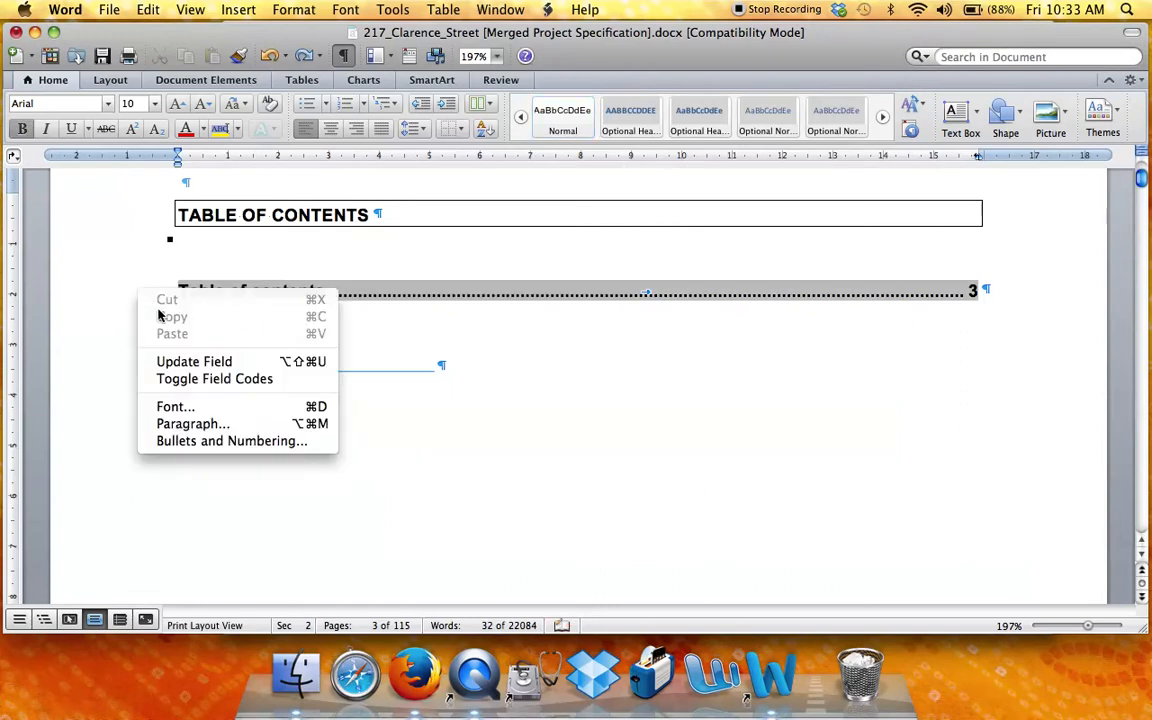
mouse_move(194, 361)
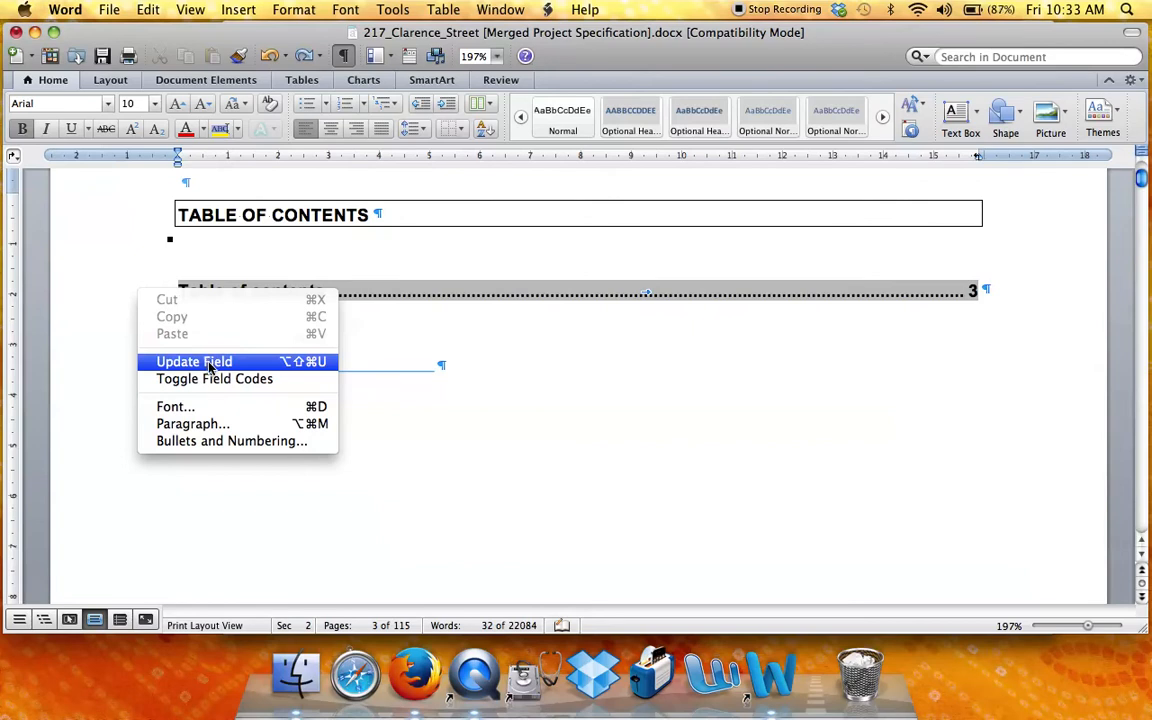
- Update the entire table of contents field rather than only page numbers
click(193, 361)
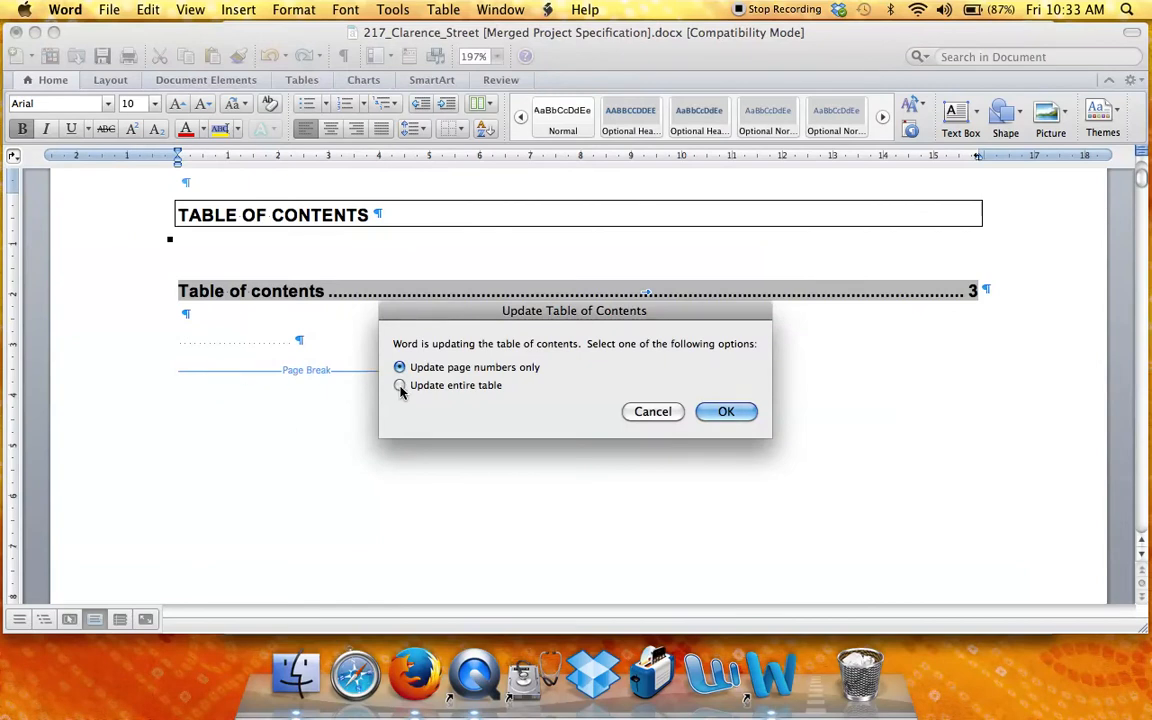
click(399, 385)
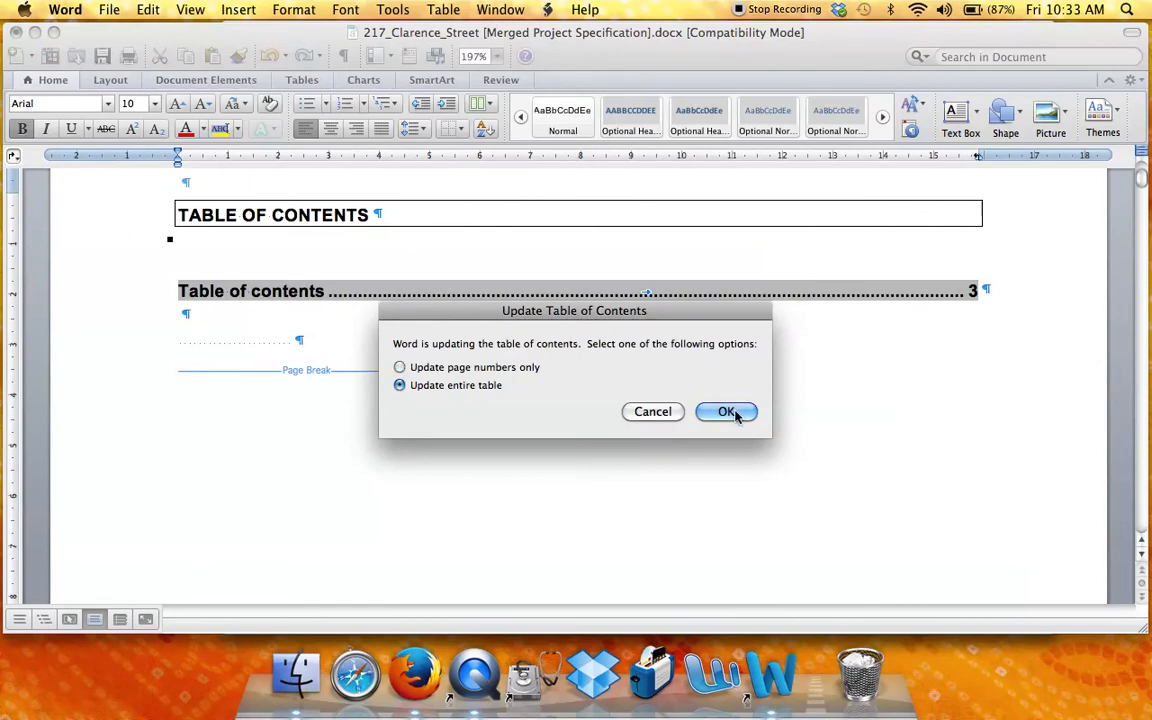
click(726, 411)
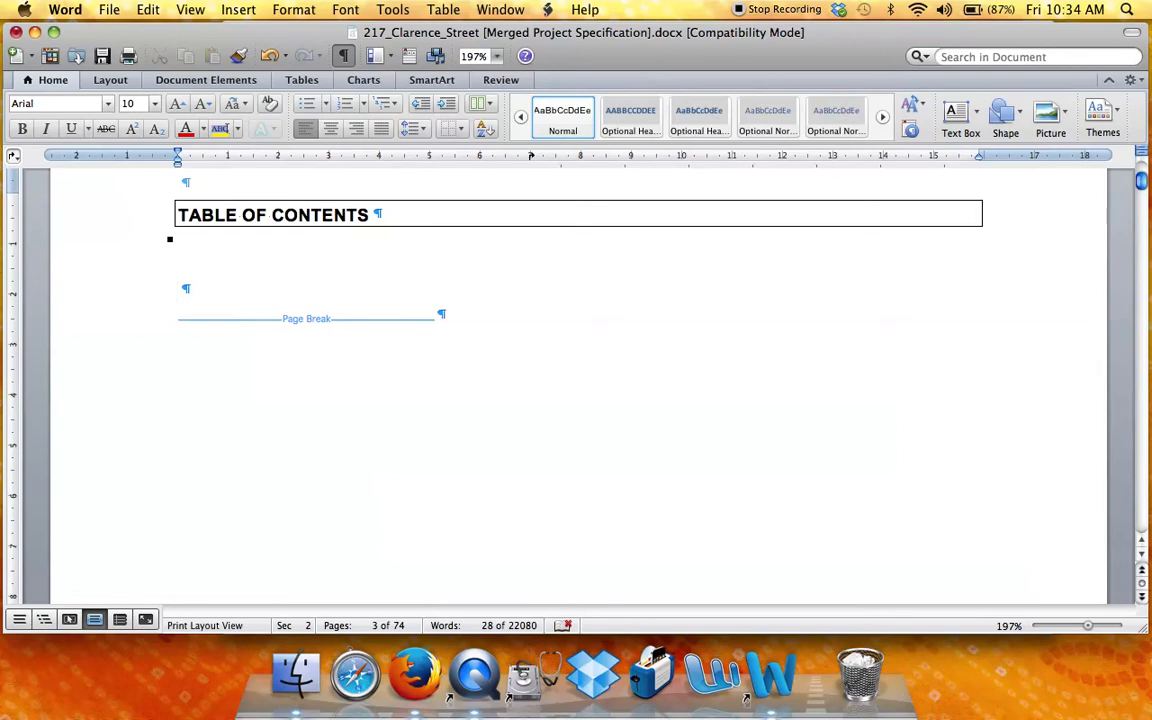
- Insert a table of contents via Index and Tables with Show levels set to 1
click(238, 9)
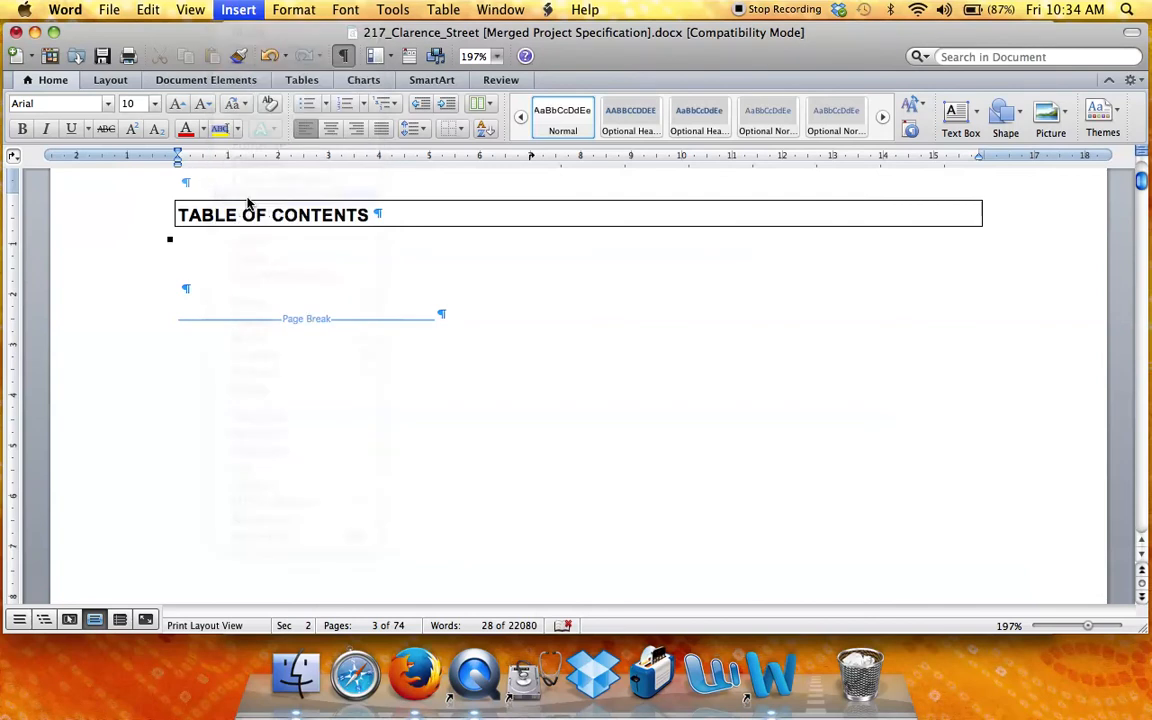
click(238, 9)
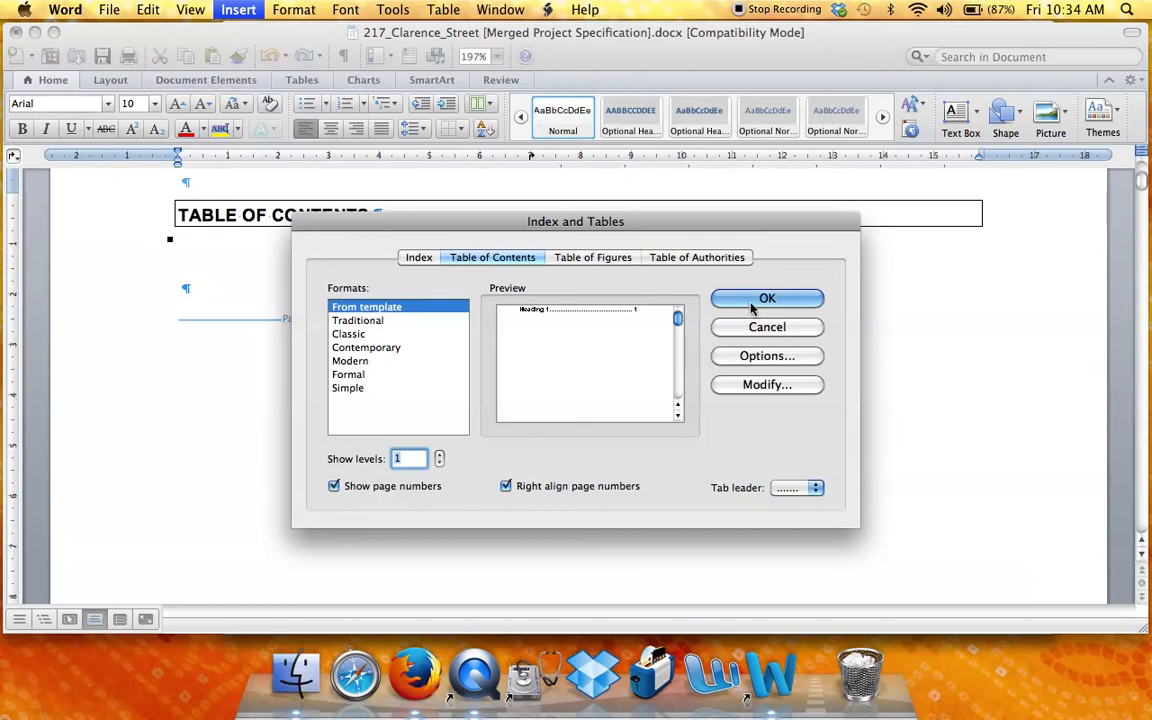
click(767, 298)
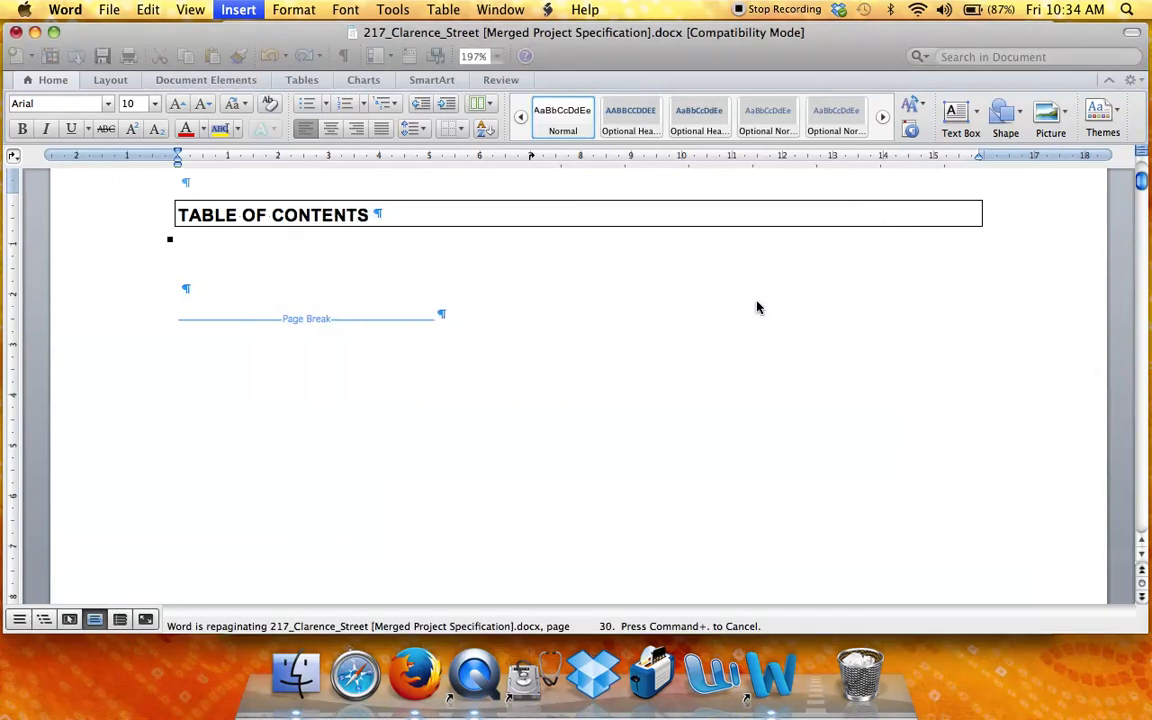